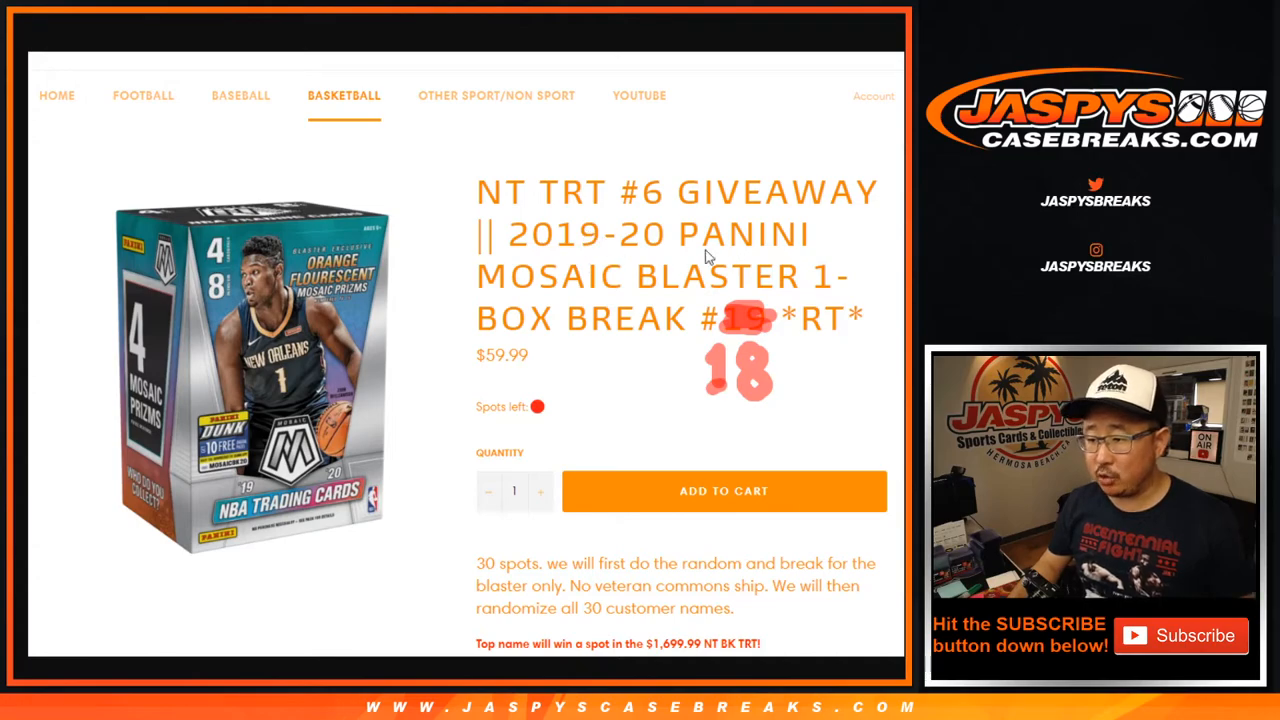
{"action": "mouse_move", "coordinate": [728, 283]}
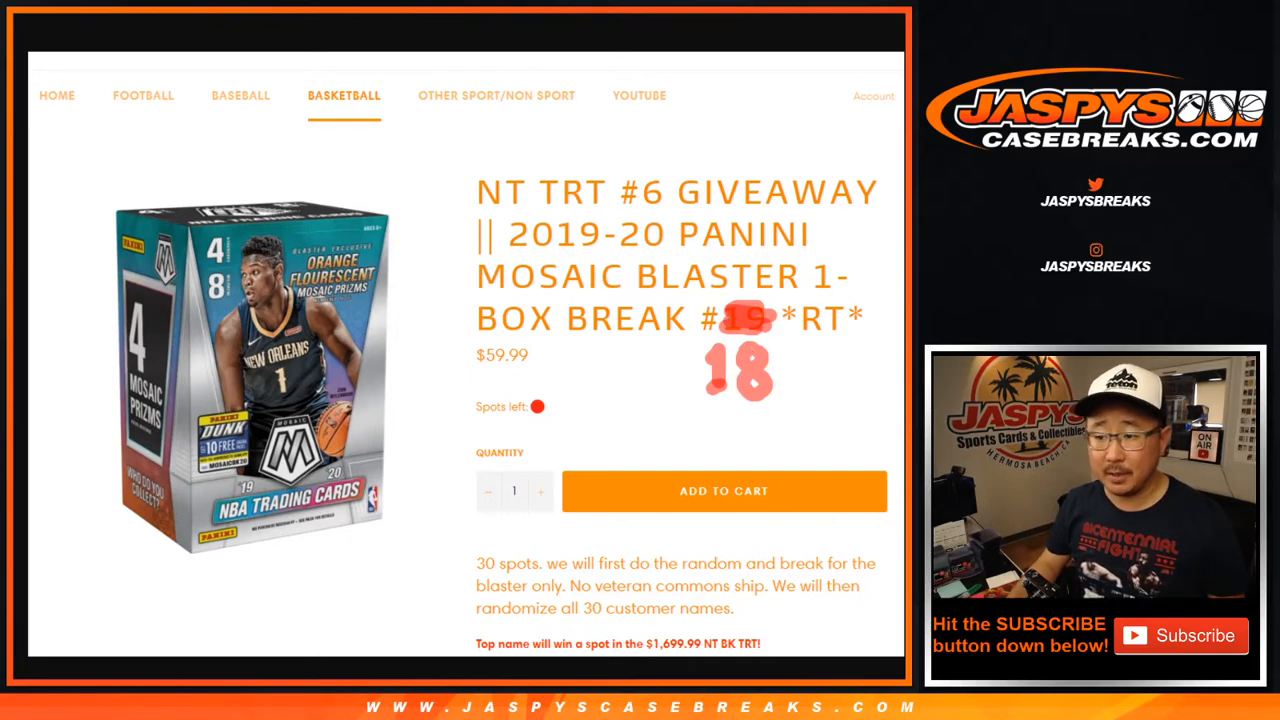
{"action": "mouse_move", "coordinate": [620, 658]}
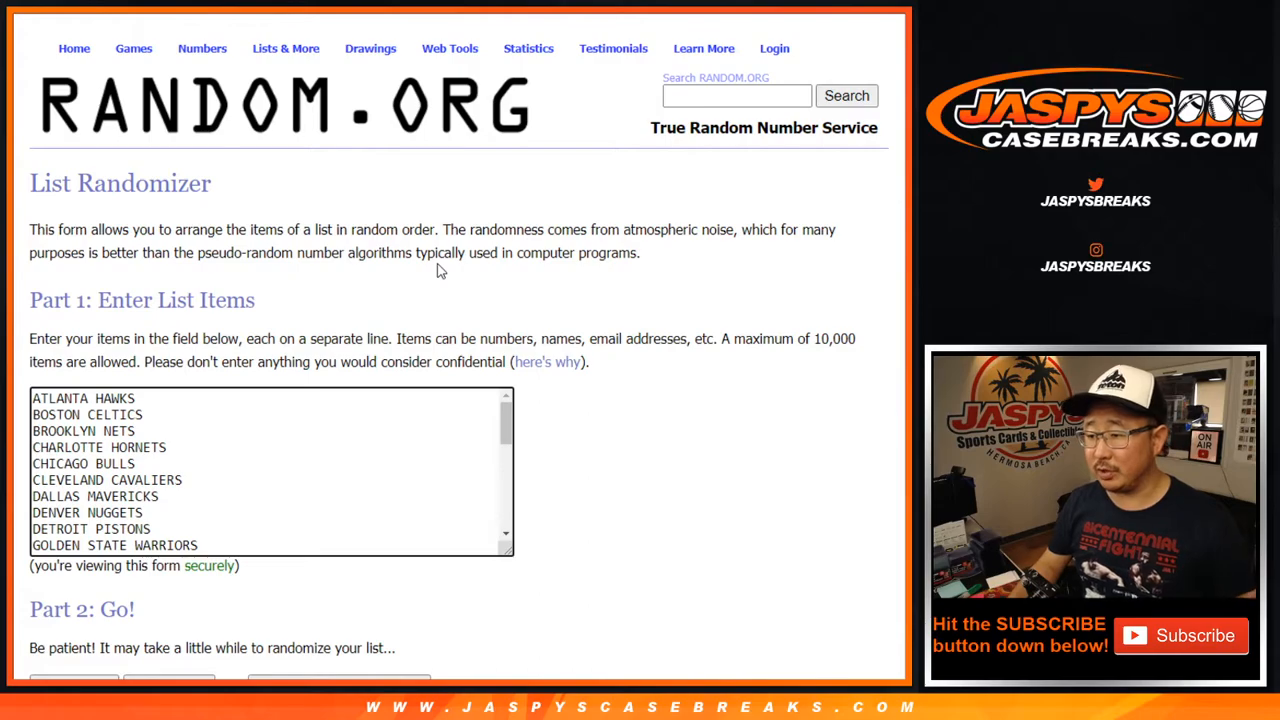
Step: Roll two dice, then randomize the 30 customer names and reshuffle them twice more
{"action": "scroll", "scroll_direction": "down", "scroll_amount": 3}
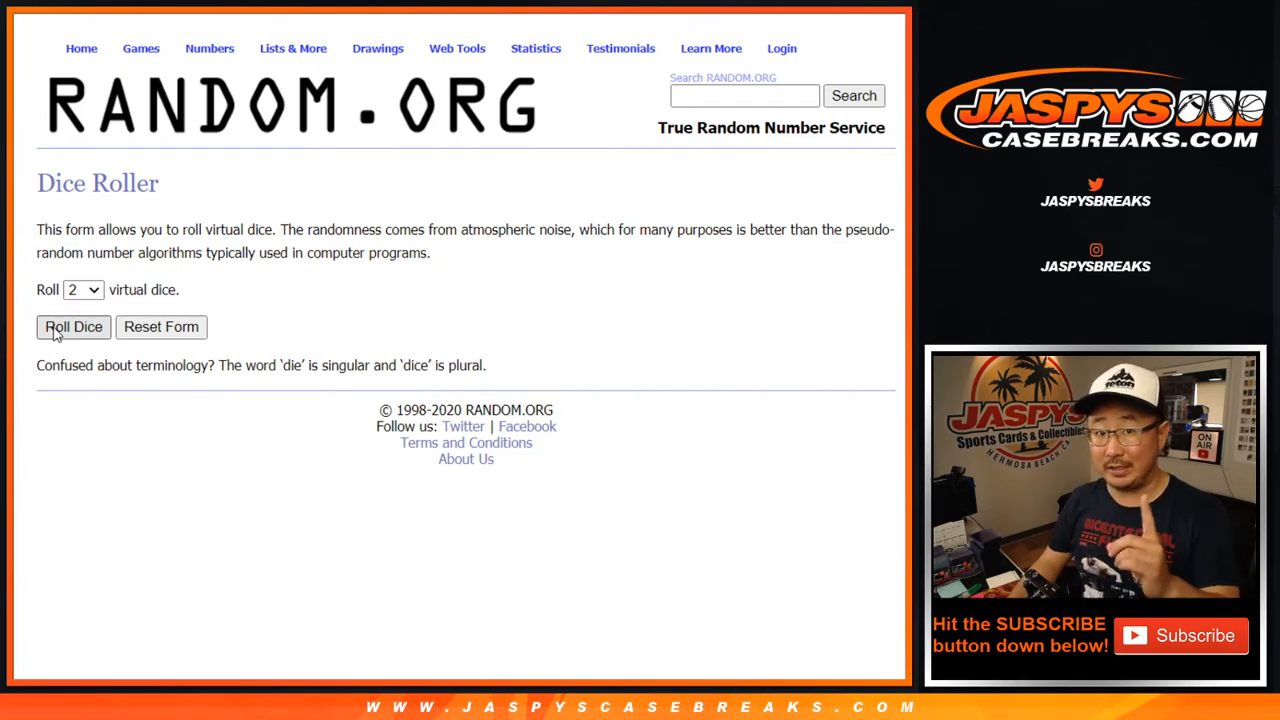
{"action": "left_click", "coordinate": [73, 327]}
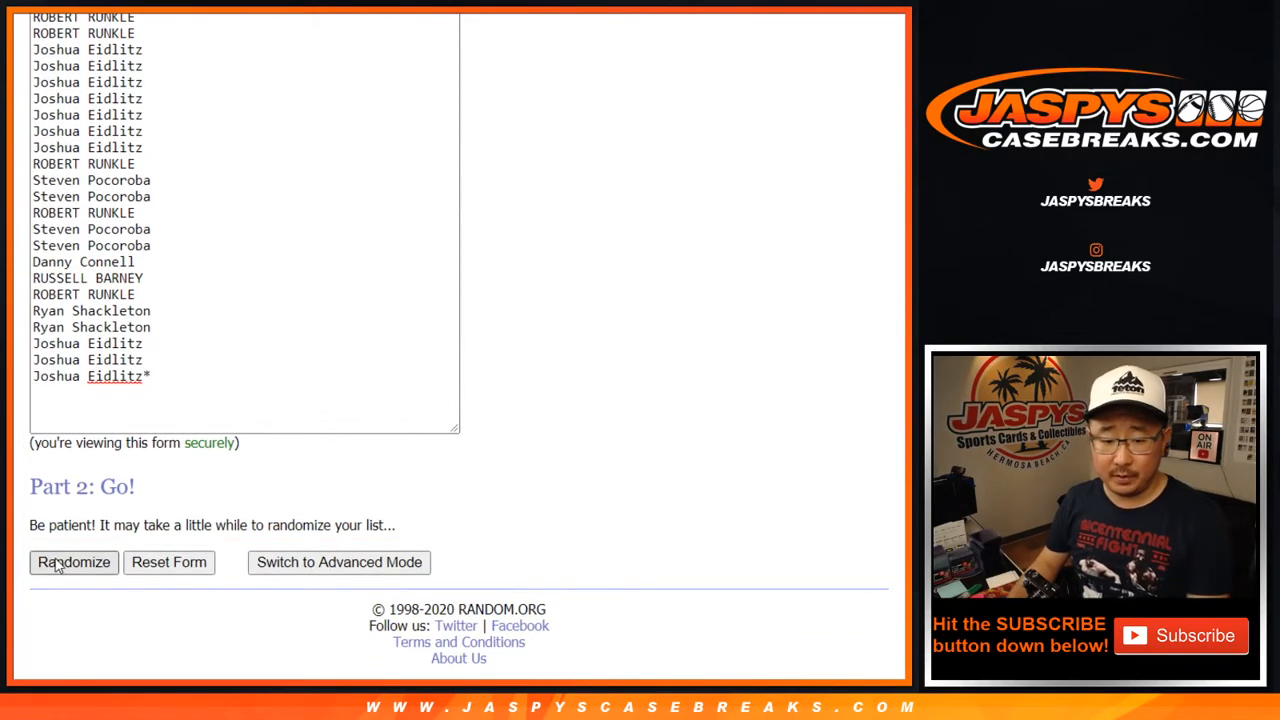
{"action": "left_click", "coordinate": [73, 562]}
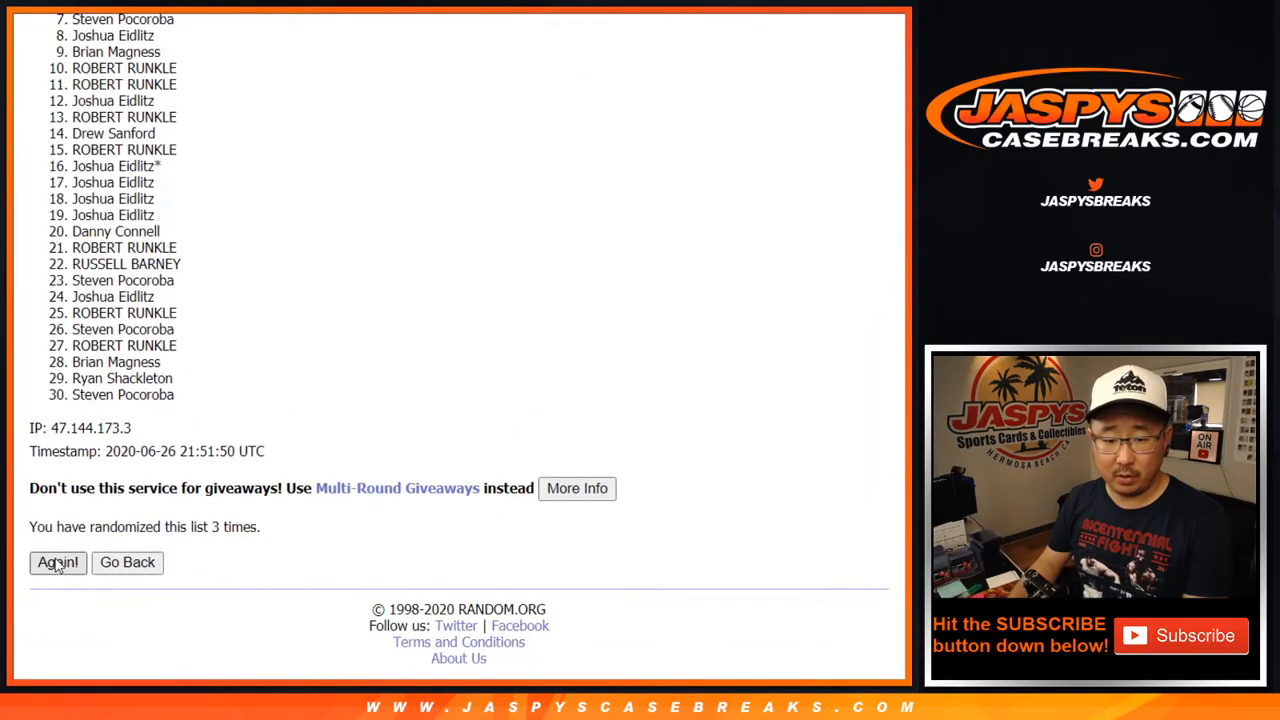
{"action": "left_click", "coordinate": [57, 562]}
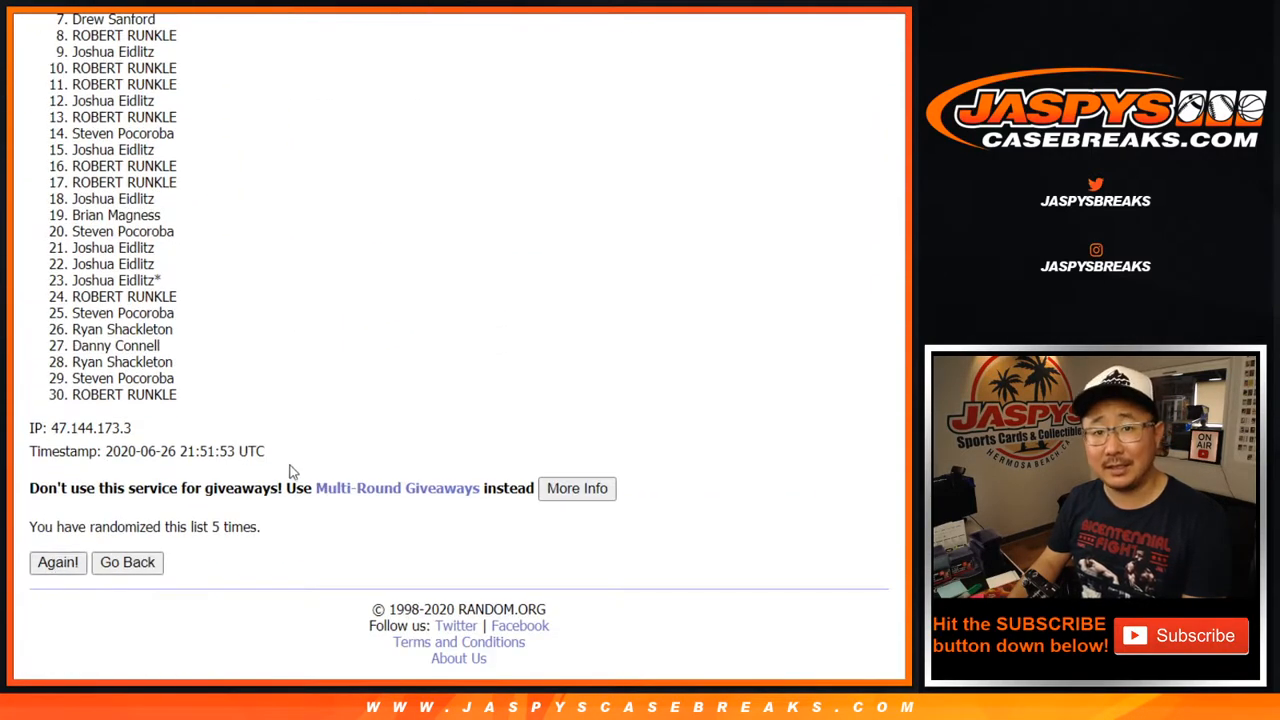
{"action": "left_click", "coordinate": [57, 562]}
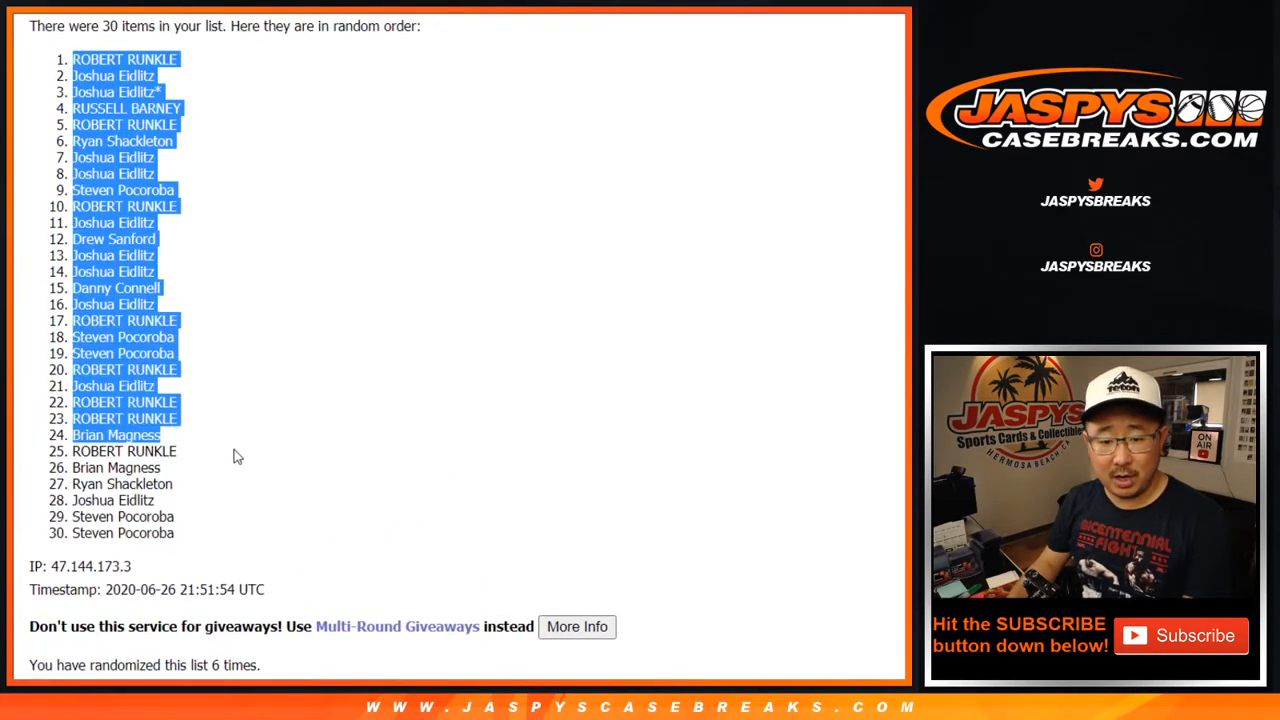
{"action": "scroll", "scroll_direction": "down", "scroll_amount": 3}
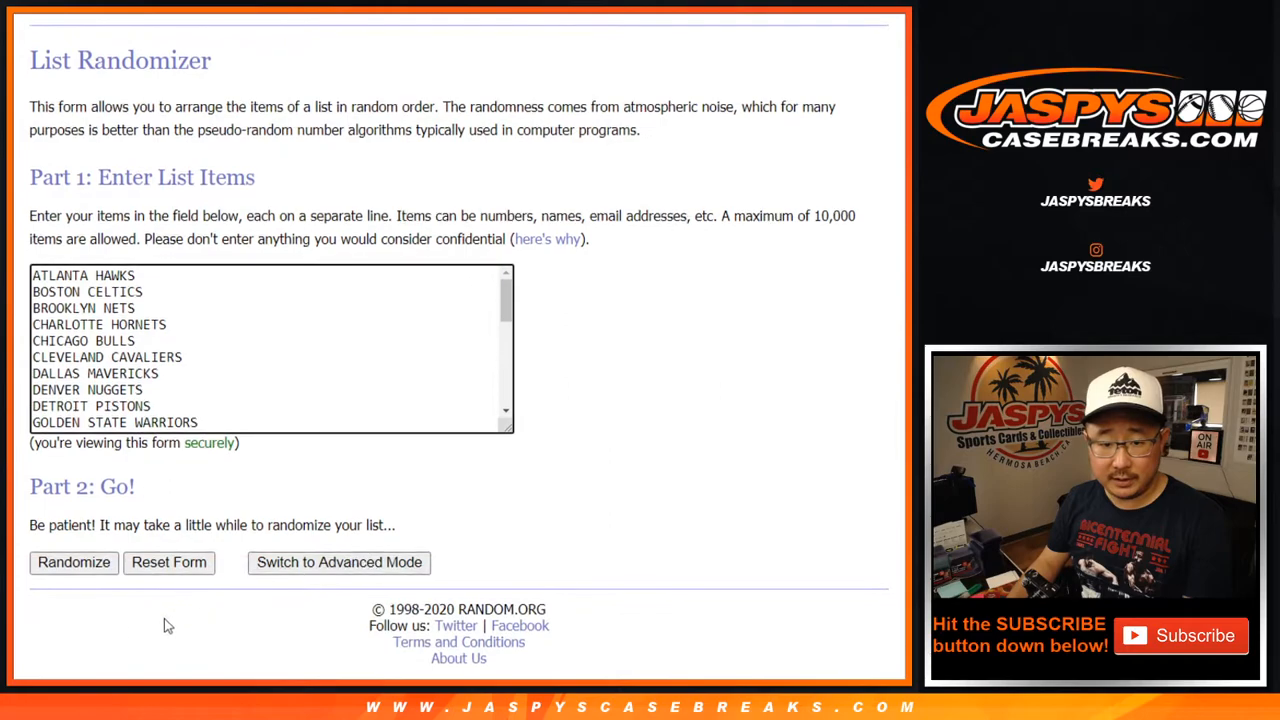
Step: Randomize the 30 NBA team names, then reshuffle the team order twice more
{"action": "left_click", "coordinate": [73, 562]}
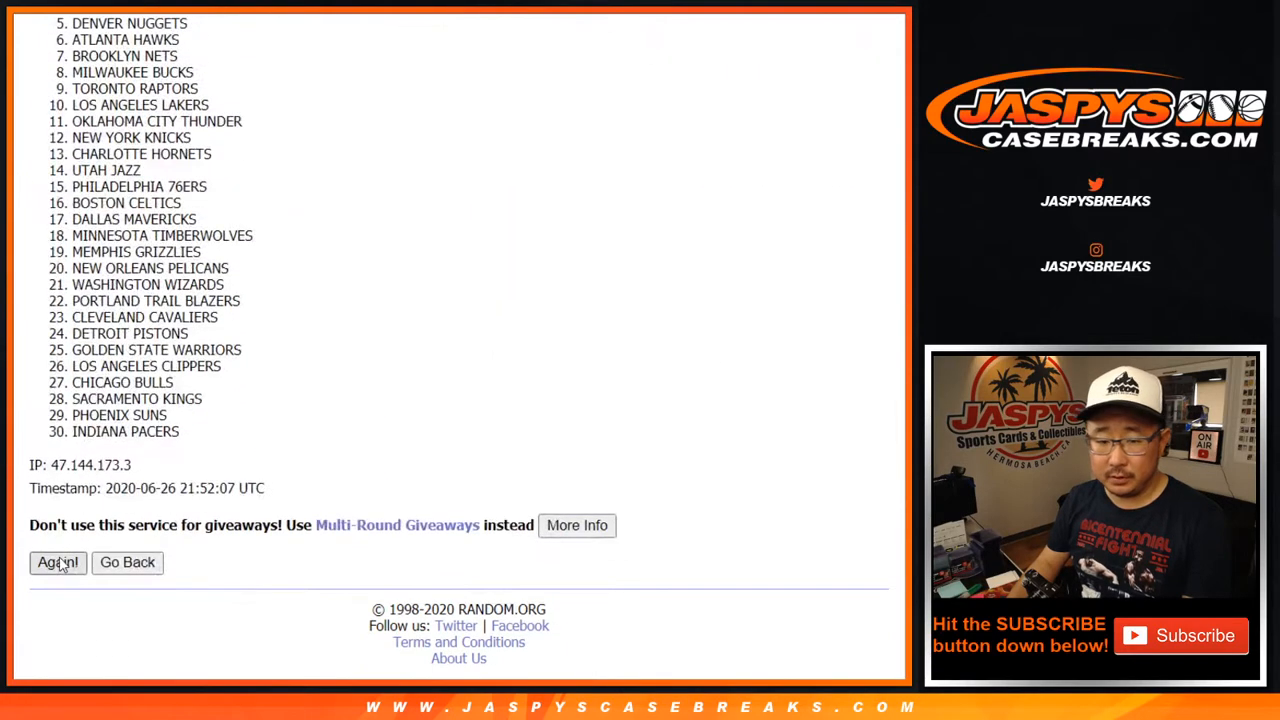
{"action": "left_click", "coordinate": [57, 562]}
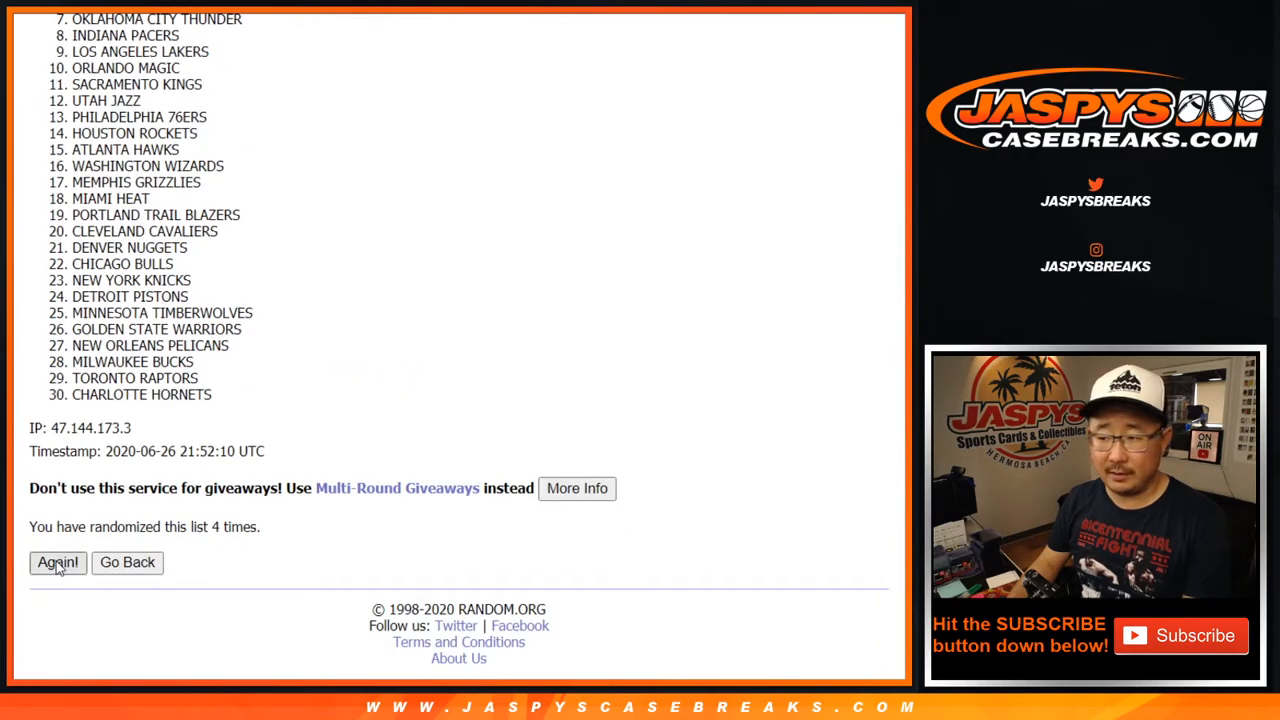
{"action": "left_click", "coordinate": [57, 562]}
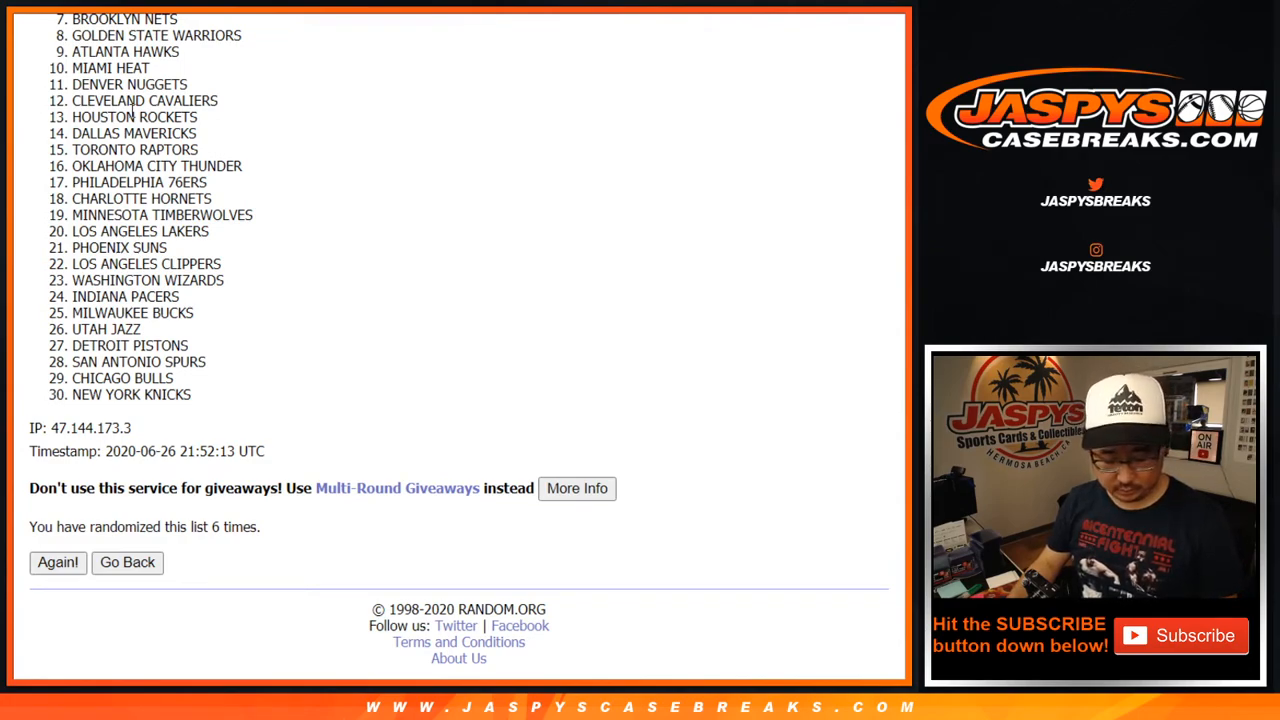
{"action": "mouse_move", "coordinate": [330, 318]}
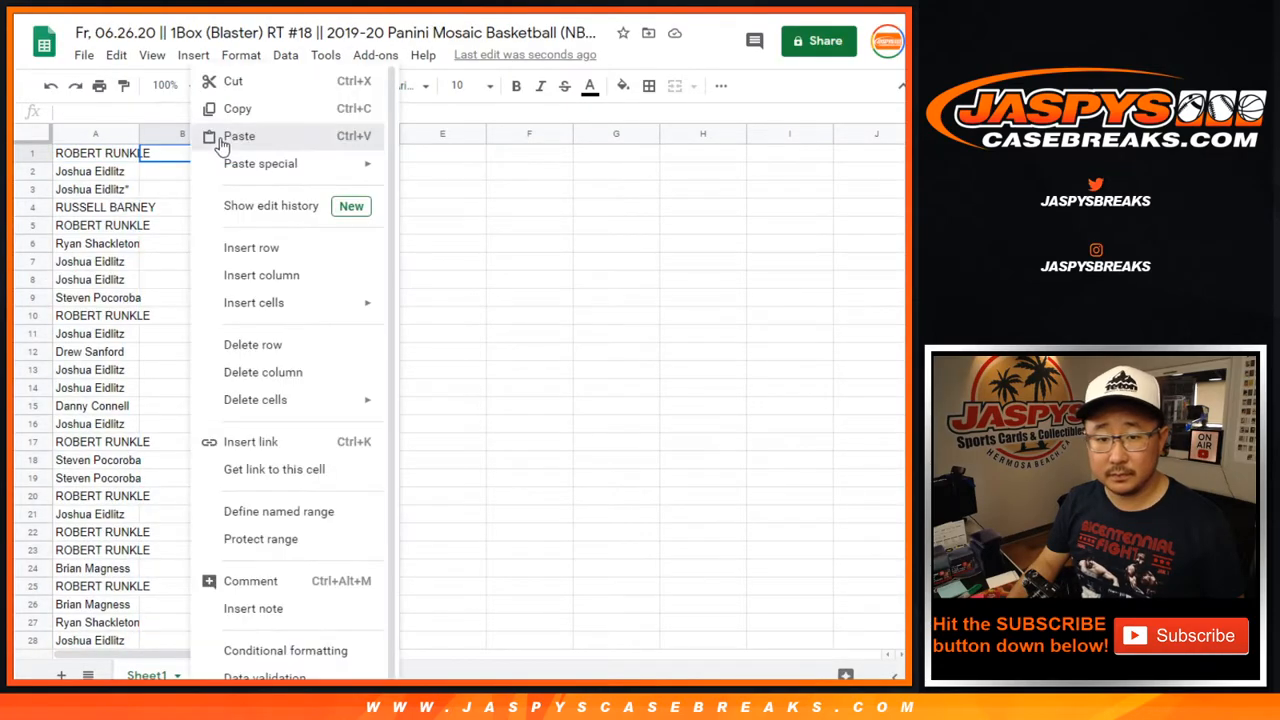
Step: Paste the shuffled teams beside the names, change their font, and zoom to 125%
{"action": "left_click", "coordinate": [238, 136]}
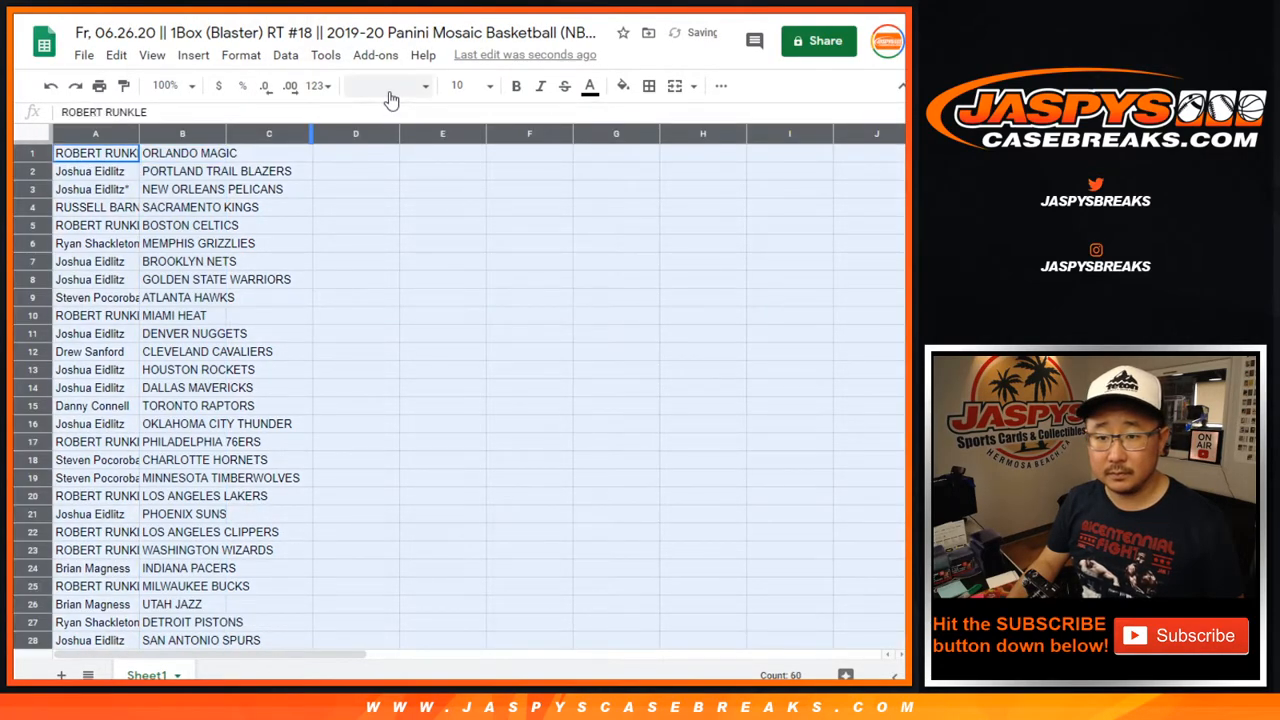
{"action": "left_click", "coordinate": [462, 85]}
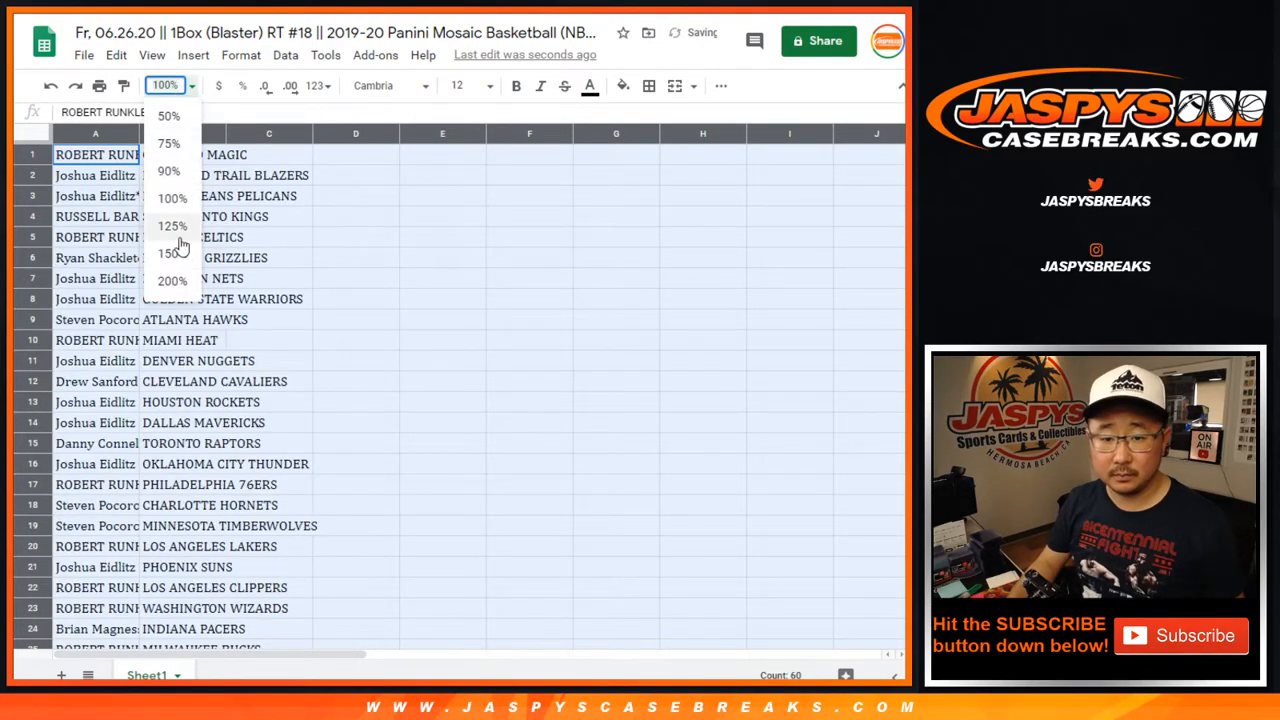
{"action": "left_click", "coordinate": [172, 225]}
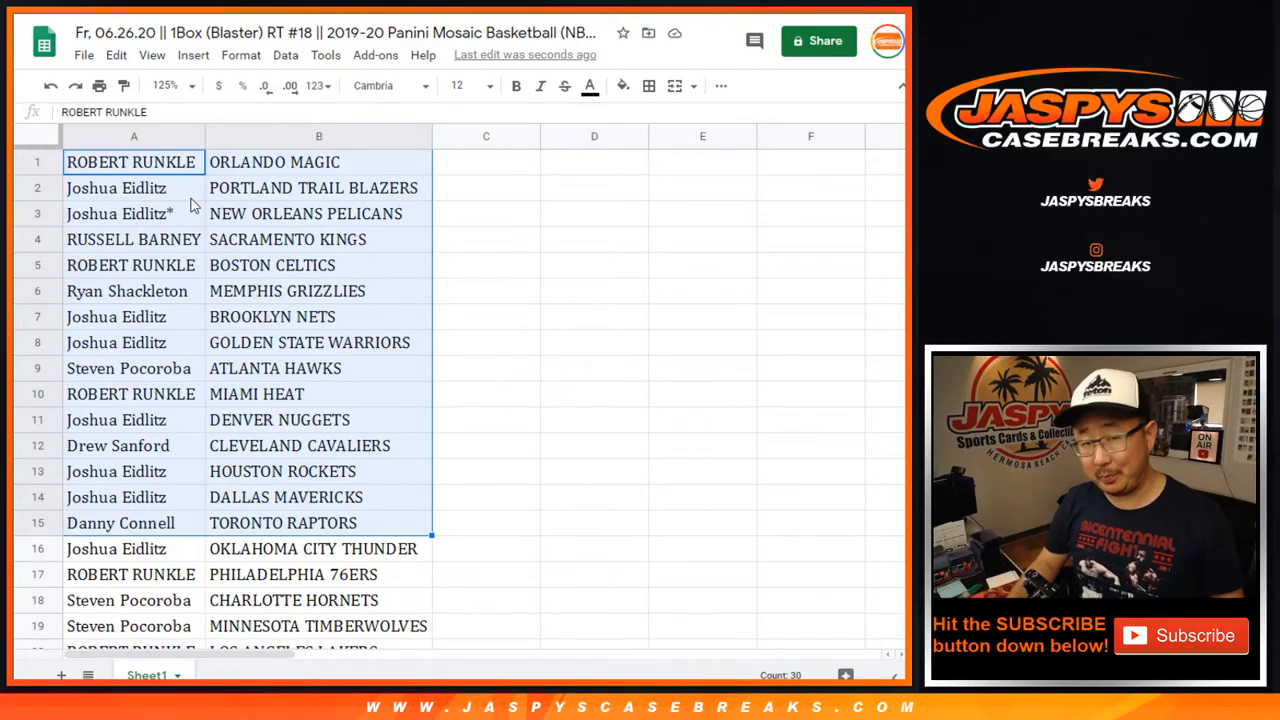
{"action": "mouse_move", "coordinate": [183, 298]}
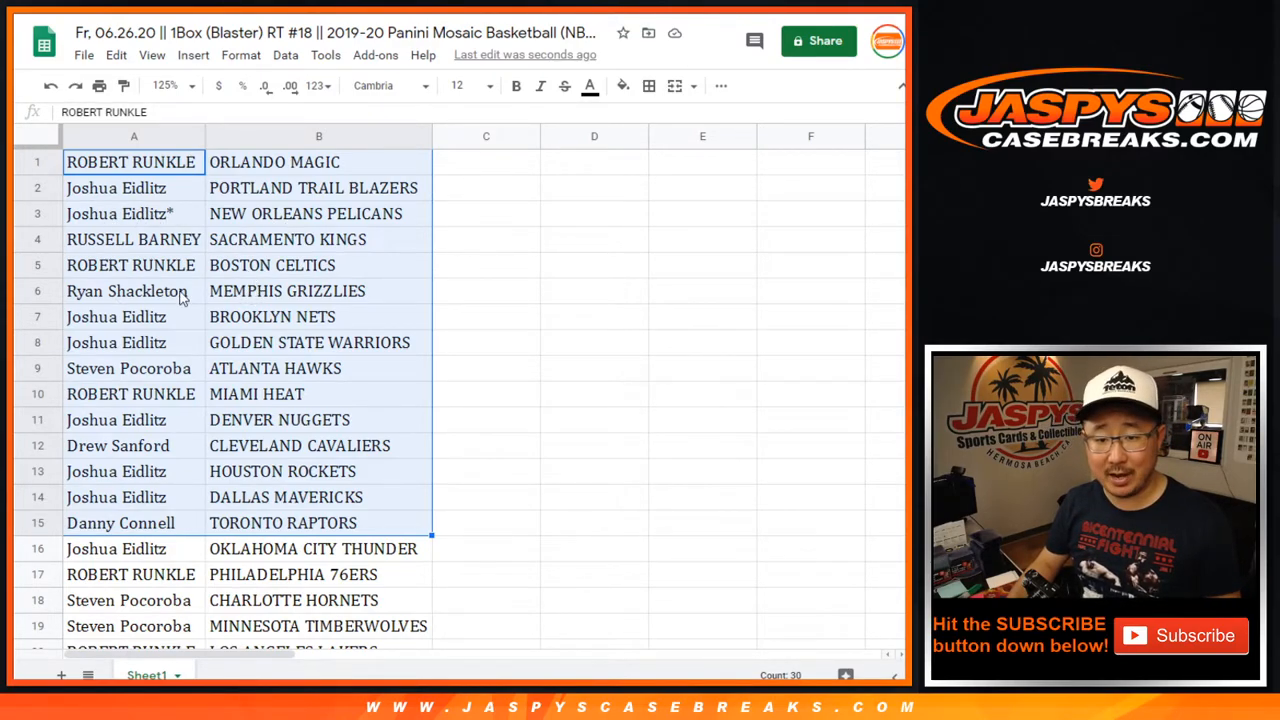
Step: Sort the name-and-team range A→Z by the team column
{"action": "scroll", "scroll_direction": "down", "scroll_amount": 3}
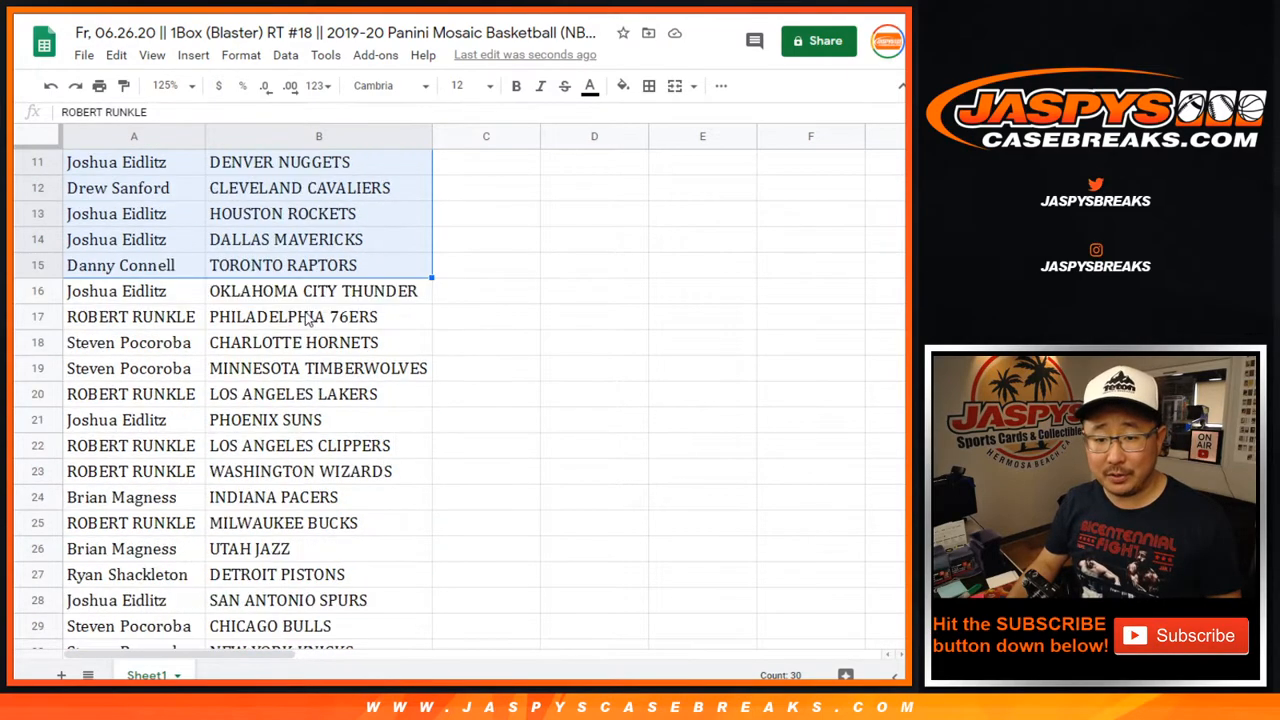
{"action": "scroll", "scroll_direction": "down", "scroll_amount": 3}
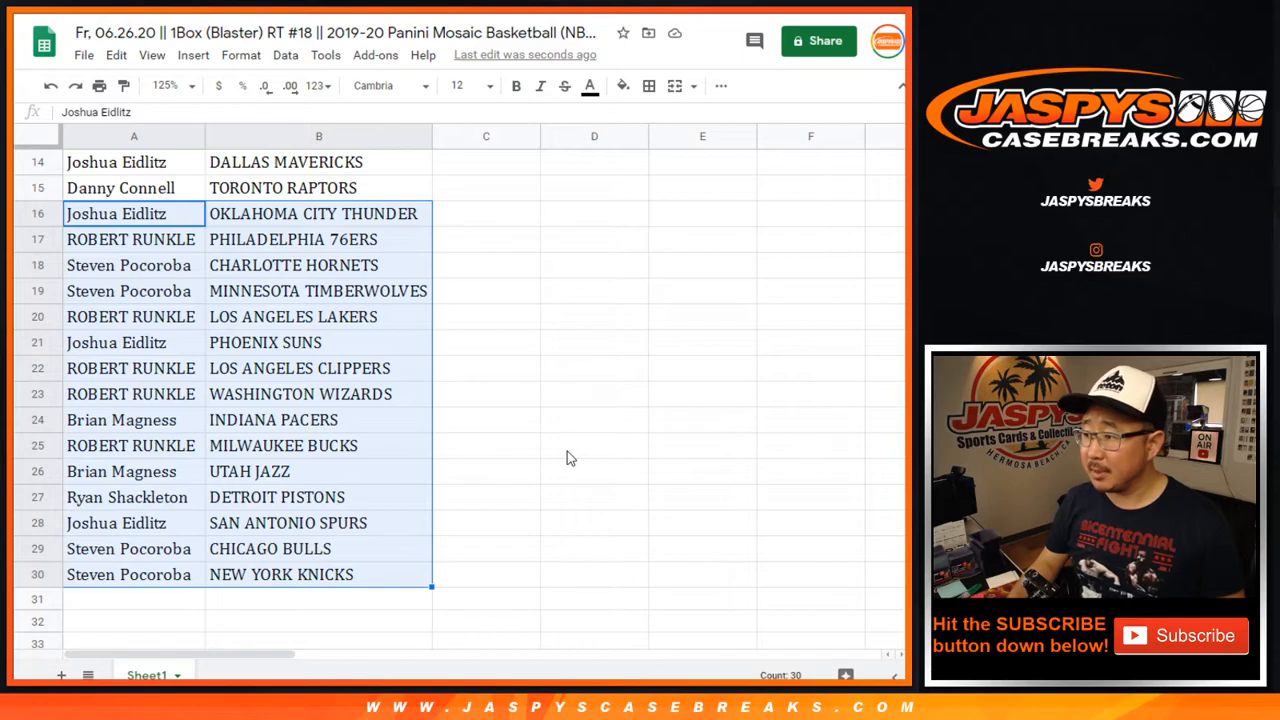
{"action": "left_click", "coordinate": [165, 85]}
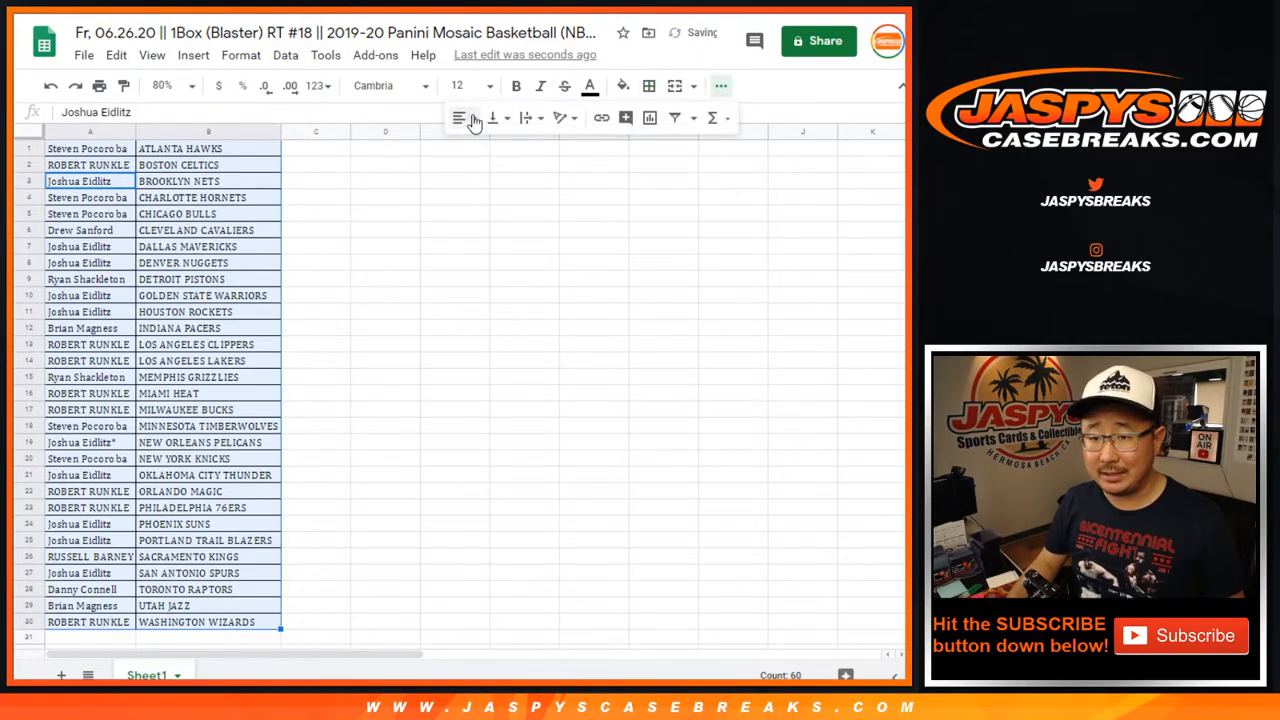
Step: Print the current sheet in portrait orientation from File > Print
{"action": "left_click", "coordinate": [99, 85]}
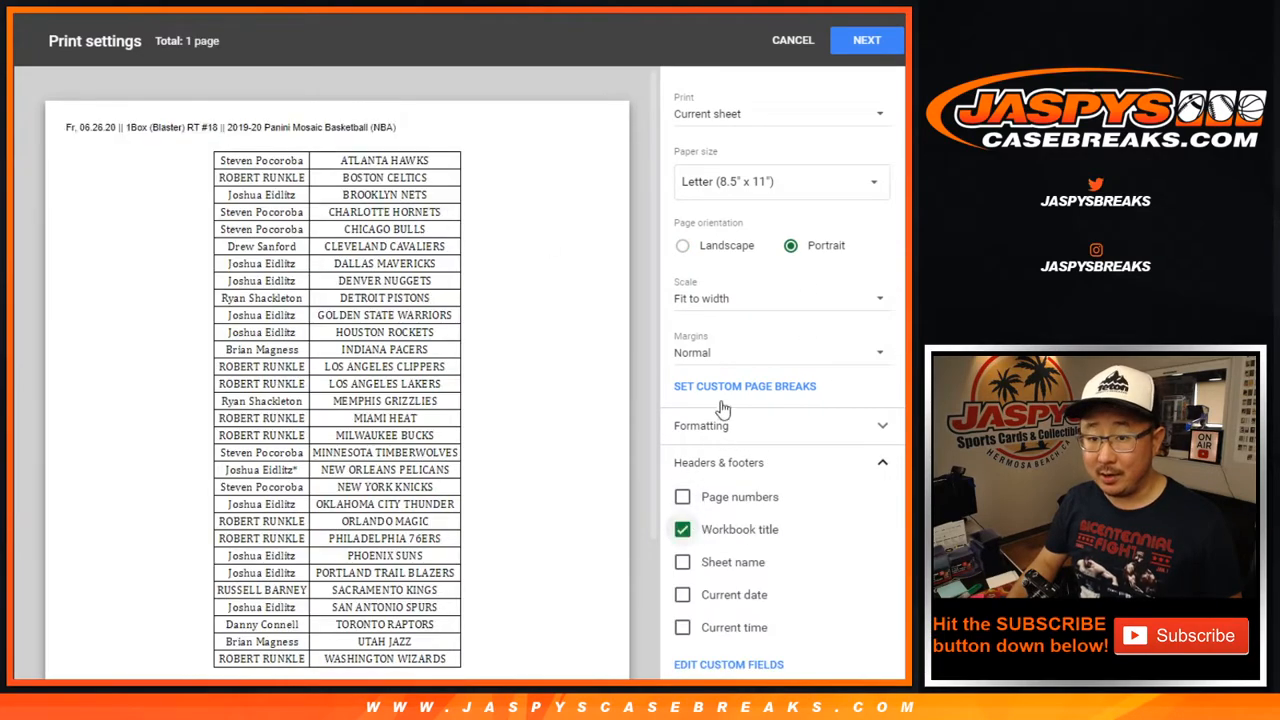
{"action": "left_click", "coordinate": [792, 40]}
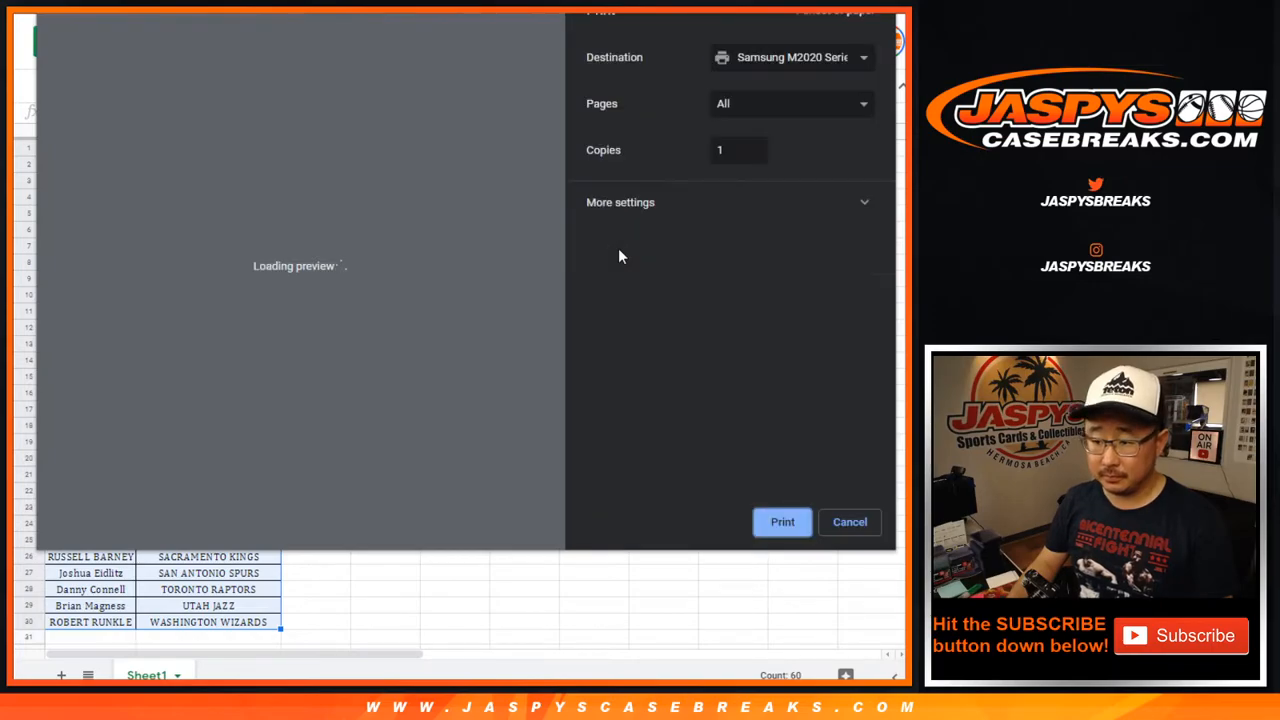
{"action": "left_click", "coordinate": [849, 521]}
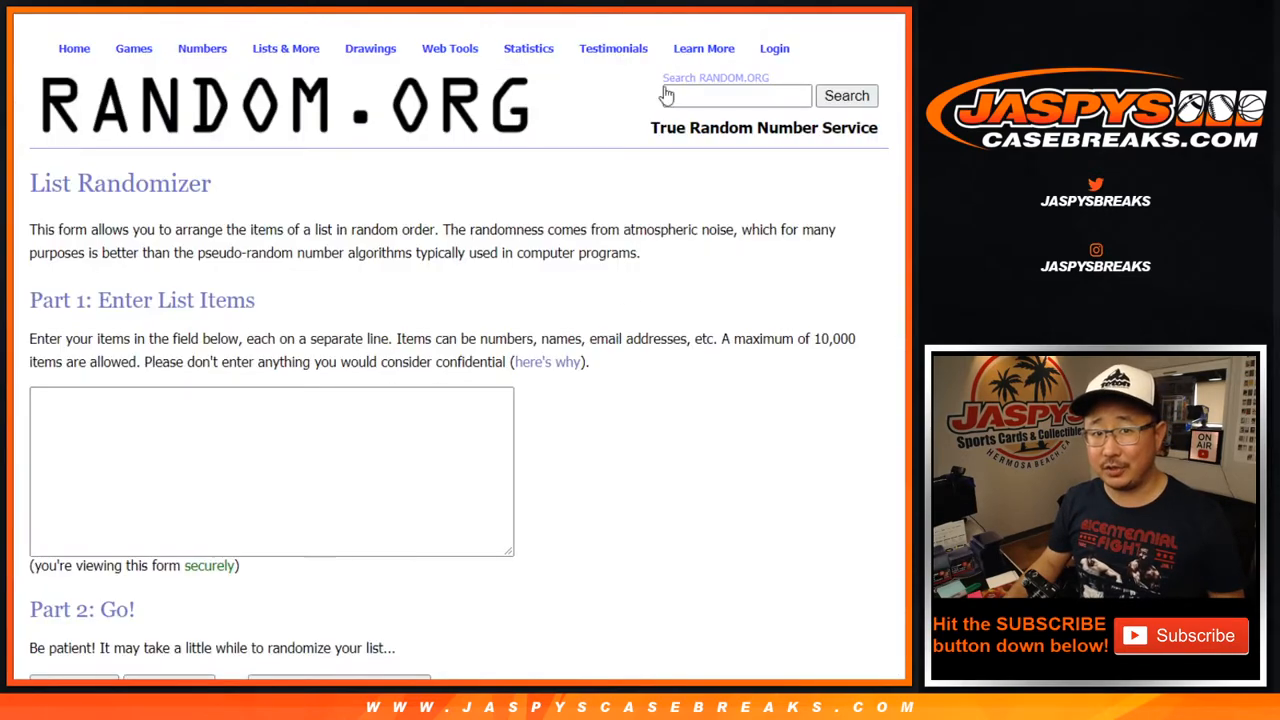
{"action": "type", "text": "Steven Pocoroba"}
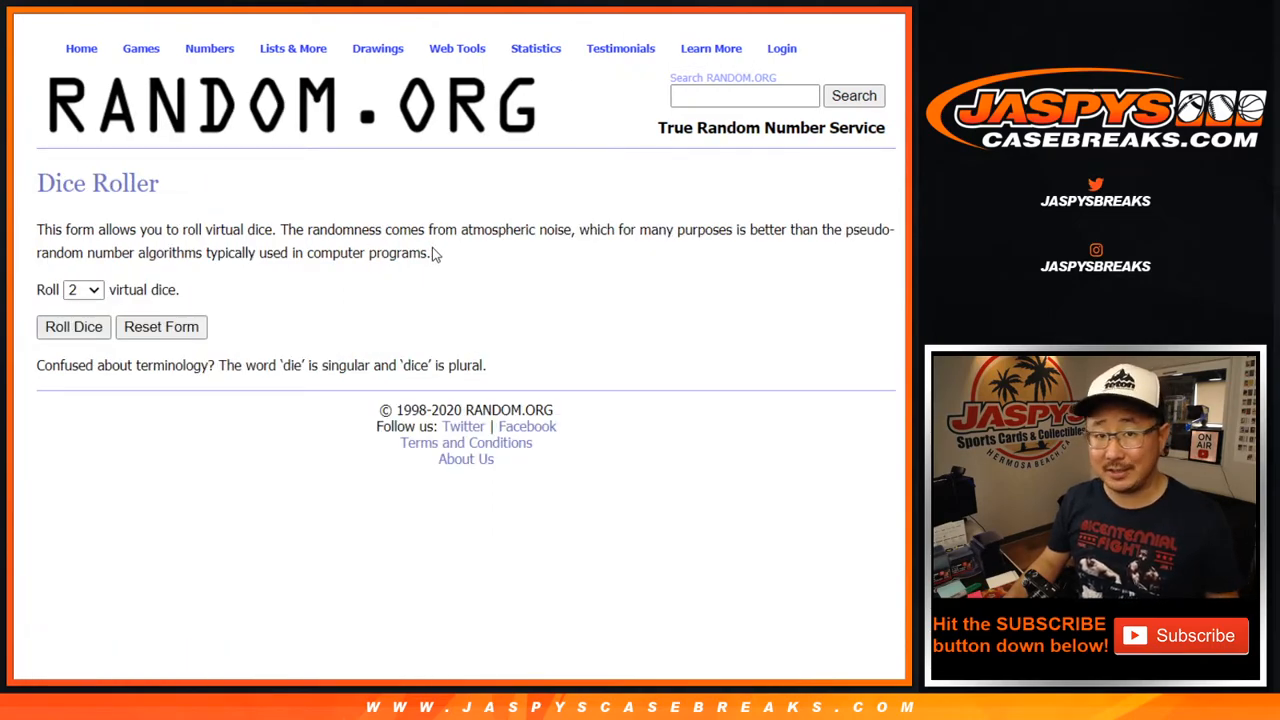
{"action": "left_click", "coordinate": [73, 327]}
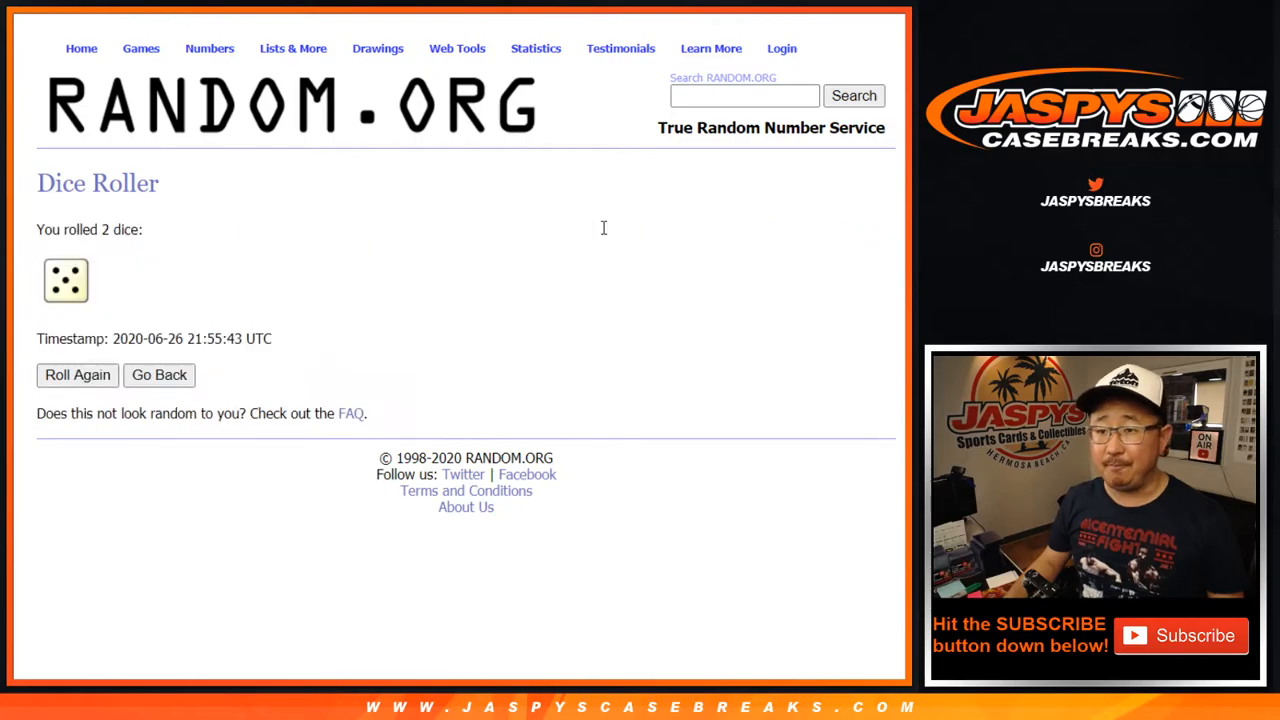
{"action": "left_click", "coordinate": [77, 374]}
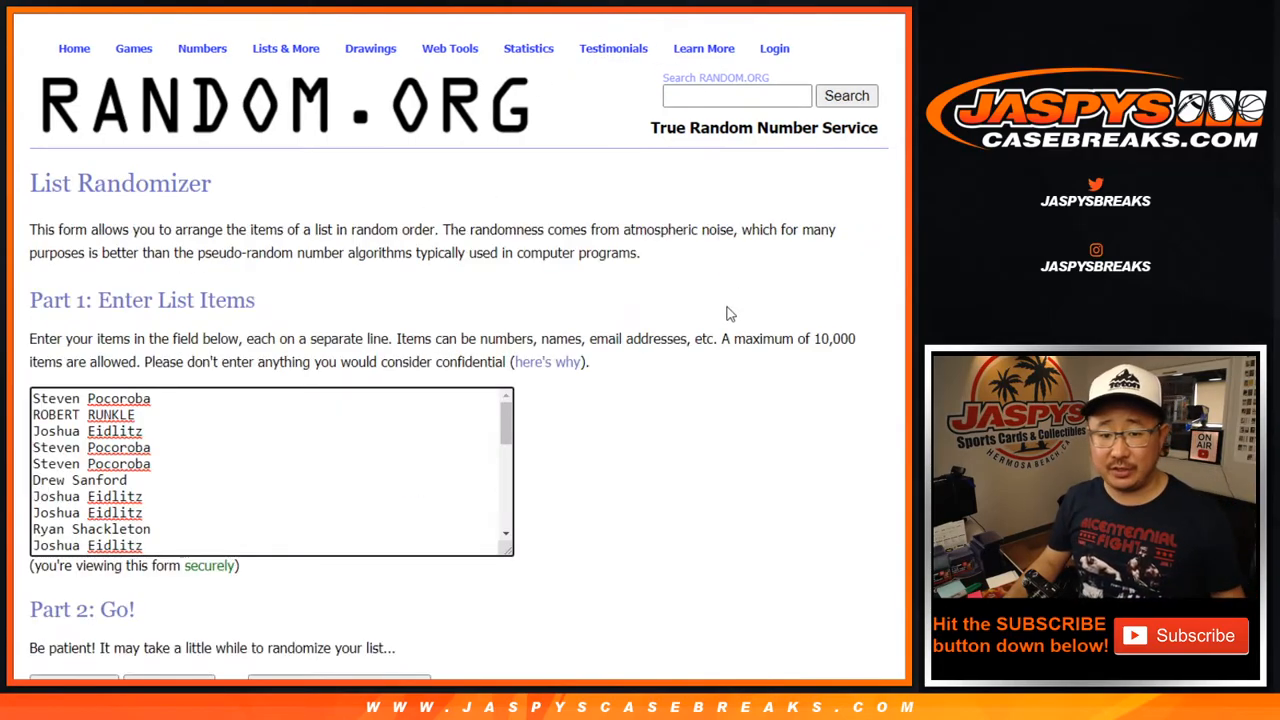
Step: Randomize the entrant names and reshuffle them three more times
{"action": "scroll", "scroll_direction": "down", "scroll_amount": 3}
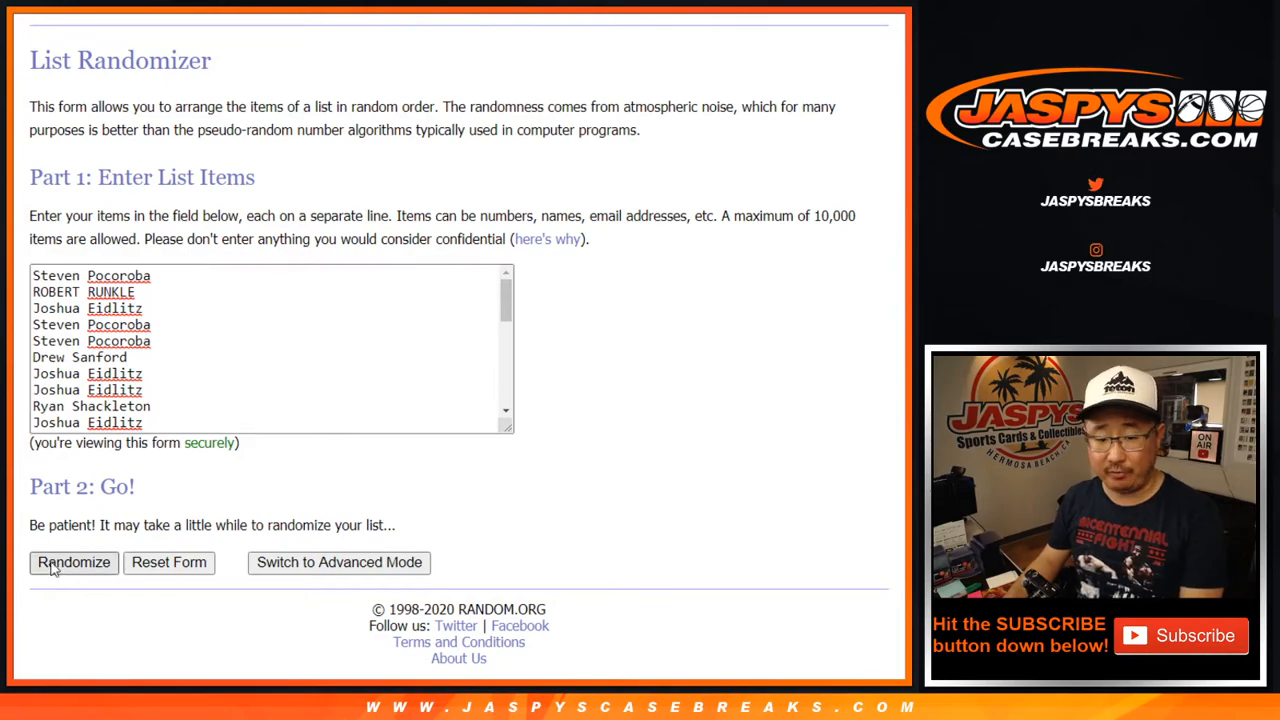
{"action": "left_click", "coordinate": [74, 562]}
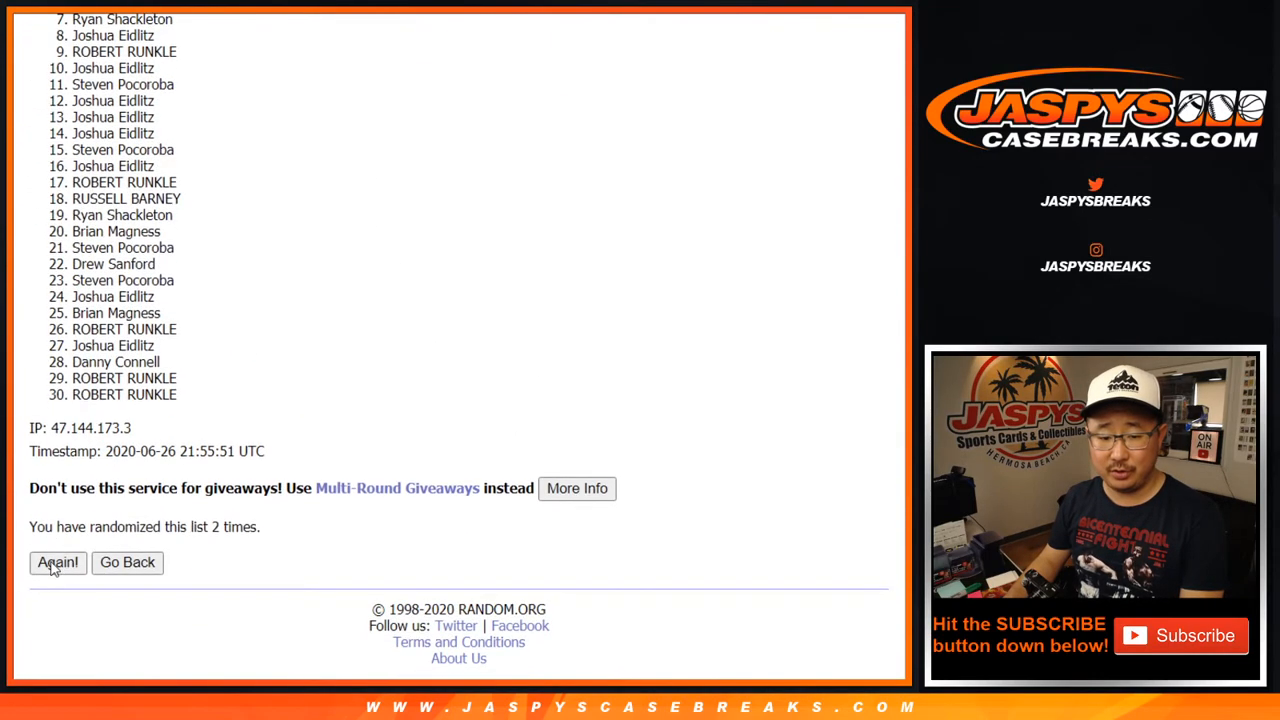
{"action": "left_click", "coordinate": [57, 562]}
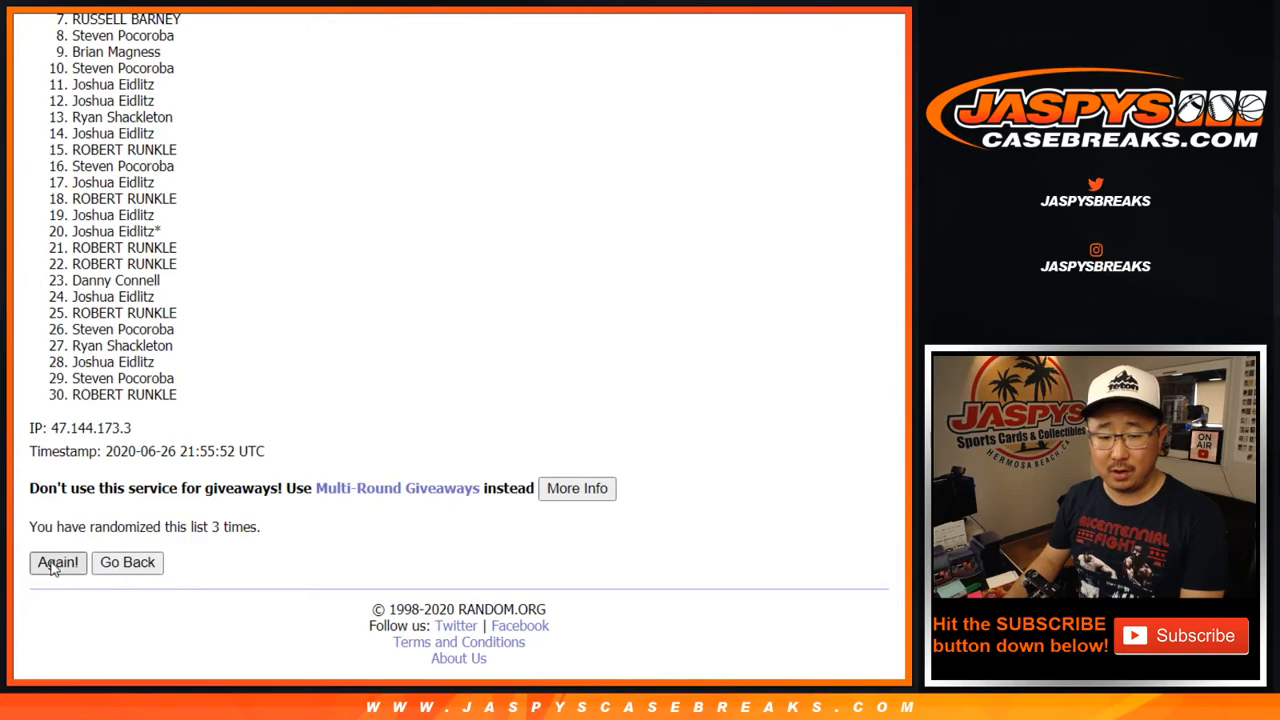
{"action": "left_click", "coordinate": [57, 562]}
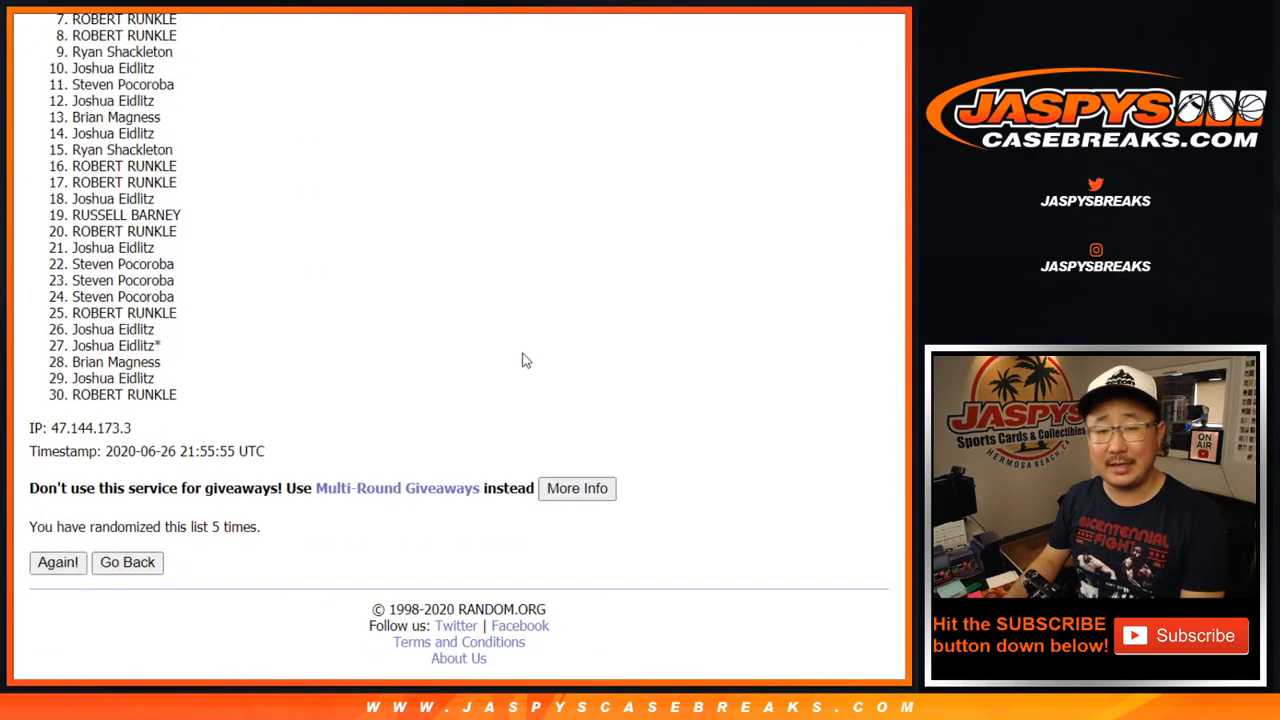
{"action": "left_click", "coordinate": [57, 562]}
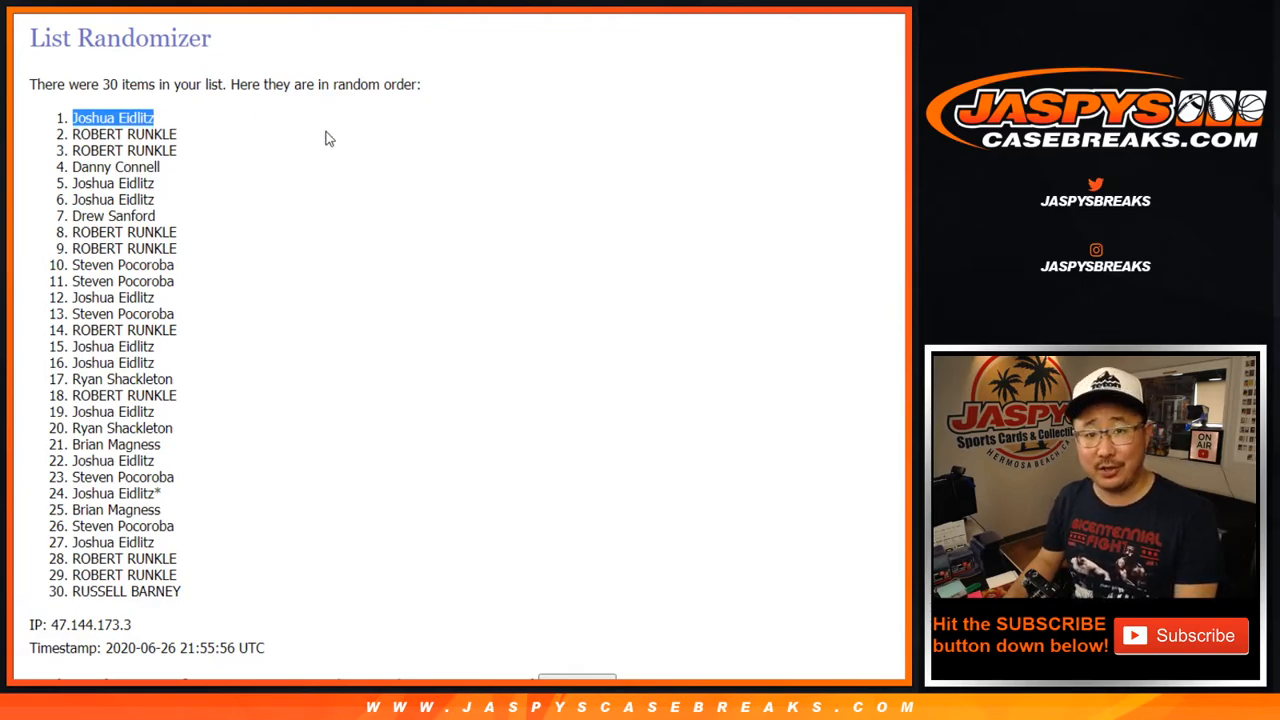
{"action": "mouse_move", "coordinate": [441, 16]}
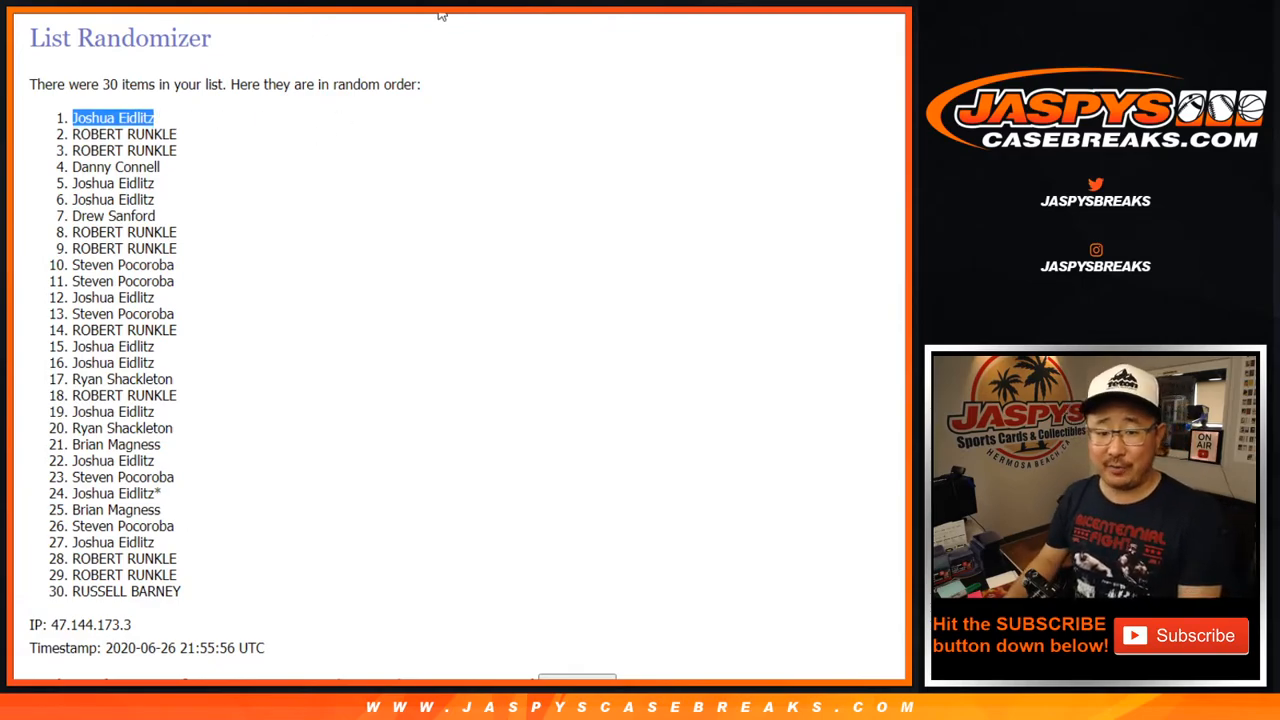
{"action": "mouse_move", "coordinate": [453, 61]}
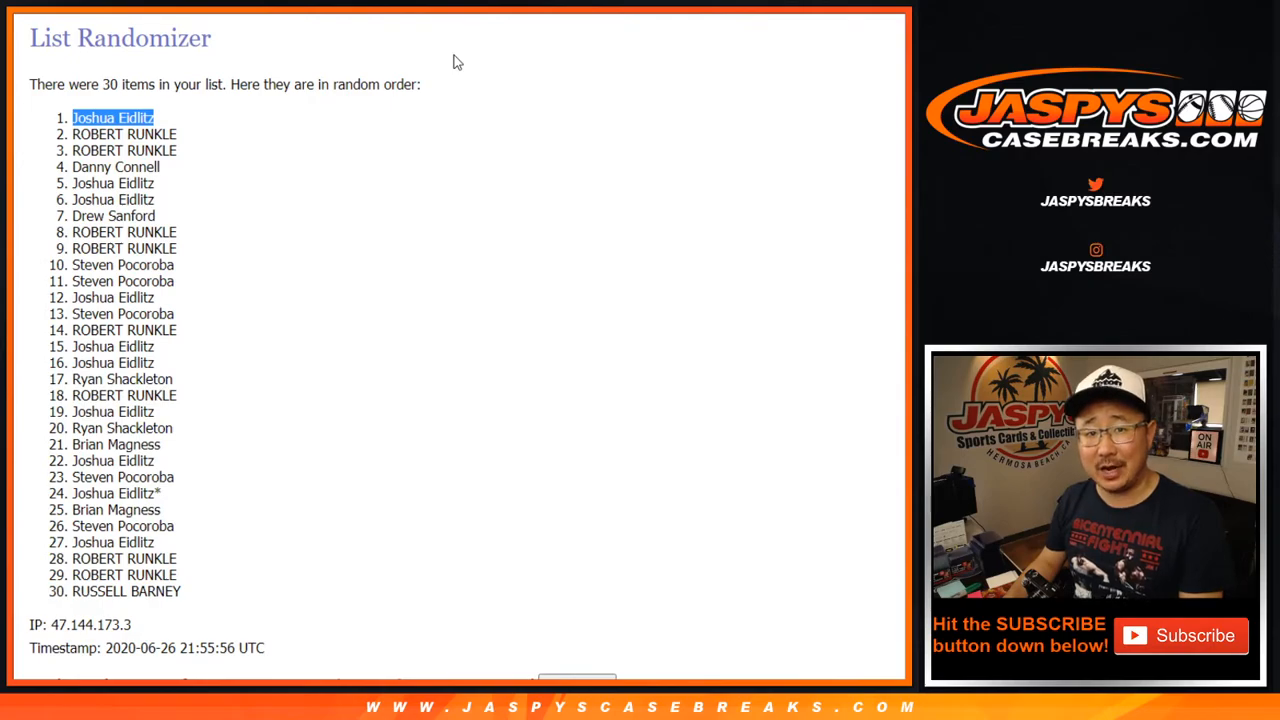